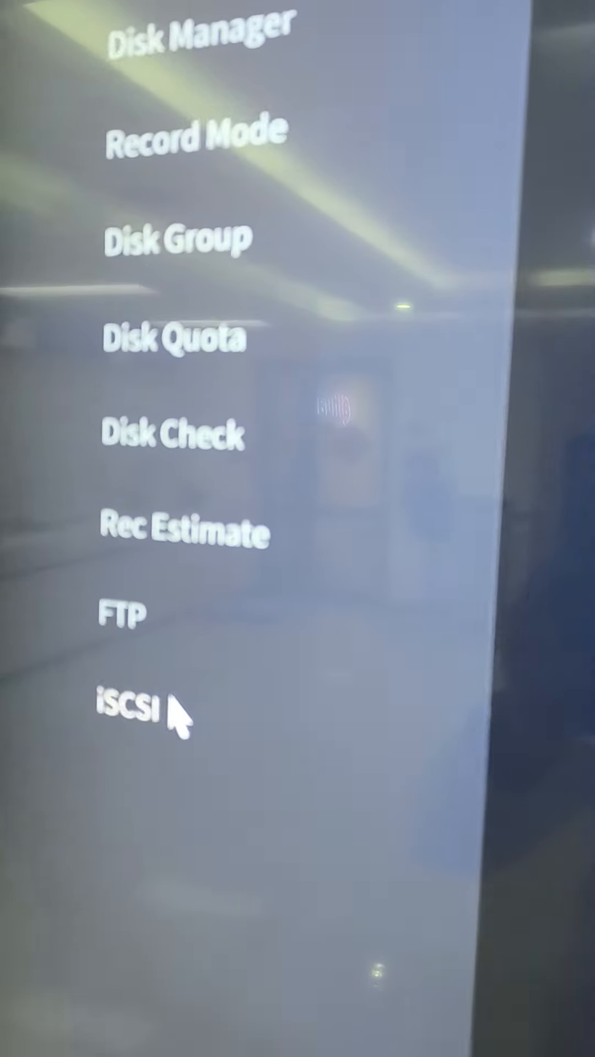
Go to the iSCSI network disk settings under Storage and start the server address with 192.
click(121, 630)
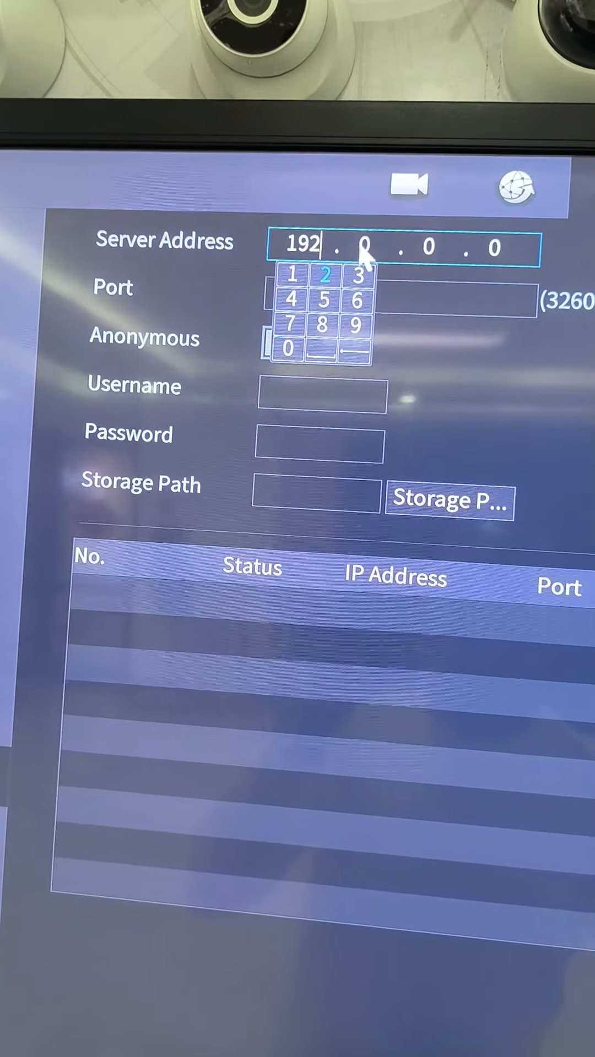
Enter server address 192.168.1.108 with port 3260 and move on to the username field.
click(289, 274)
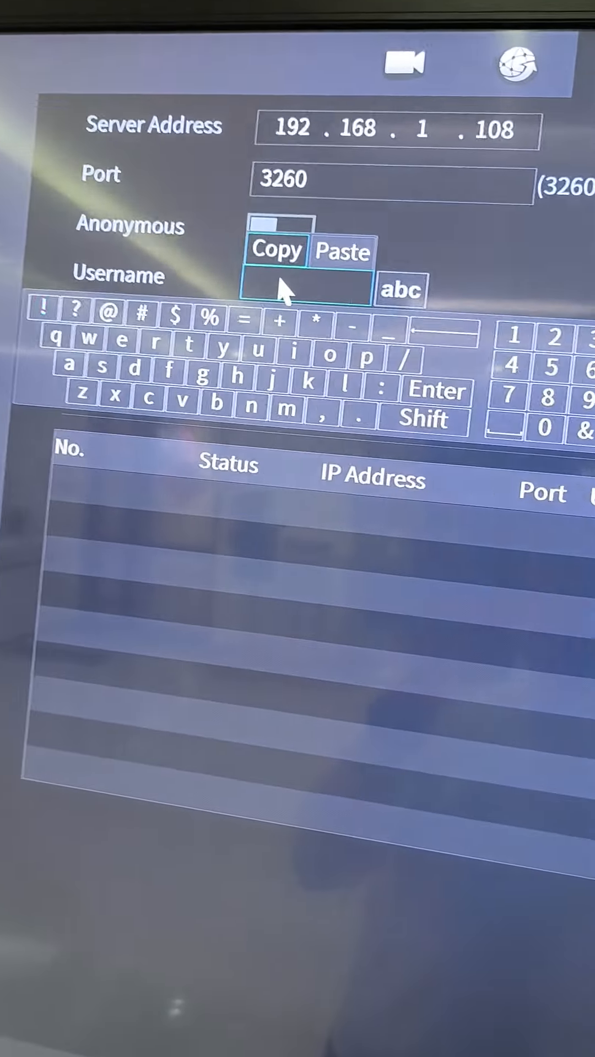
Fill in username evs and the password, then fetch the server's storage paths showing one target.
text(evs)
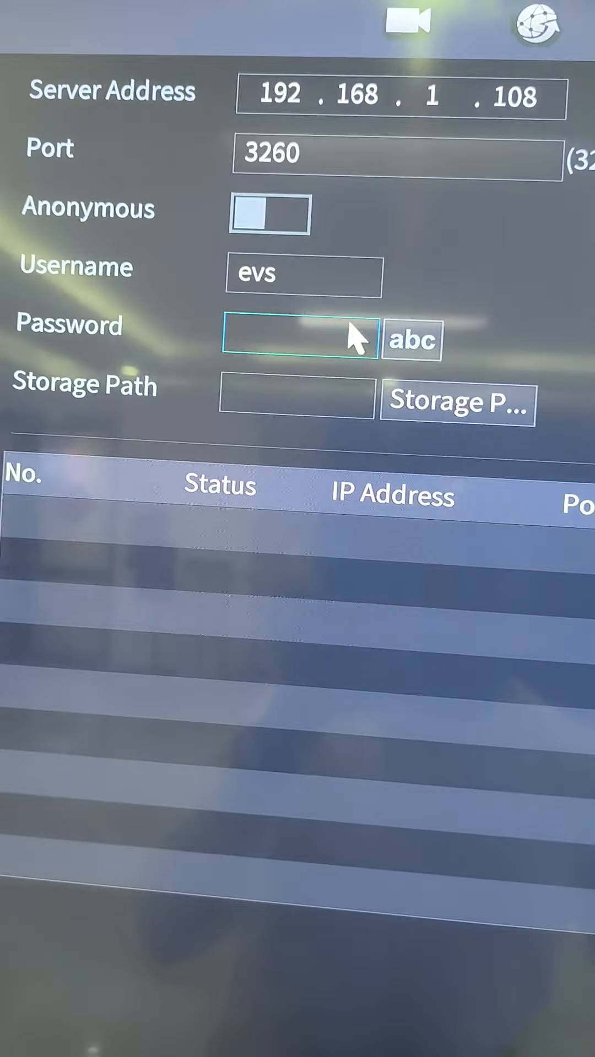
click(299, 339)
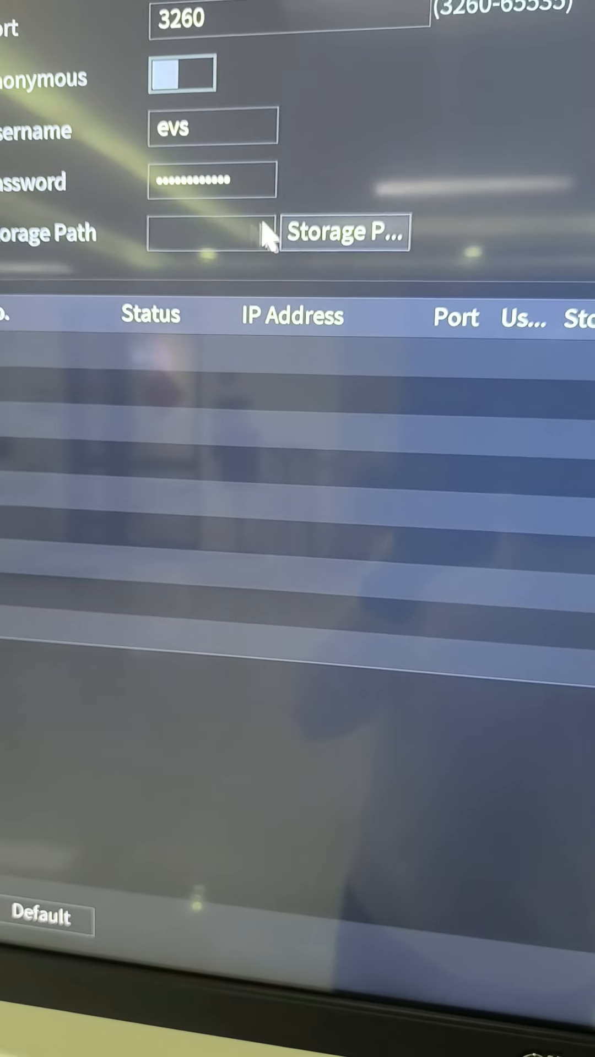
click(343, 233)
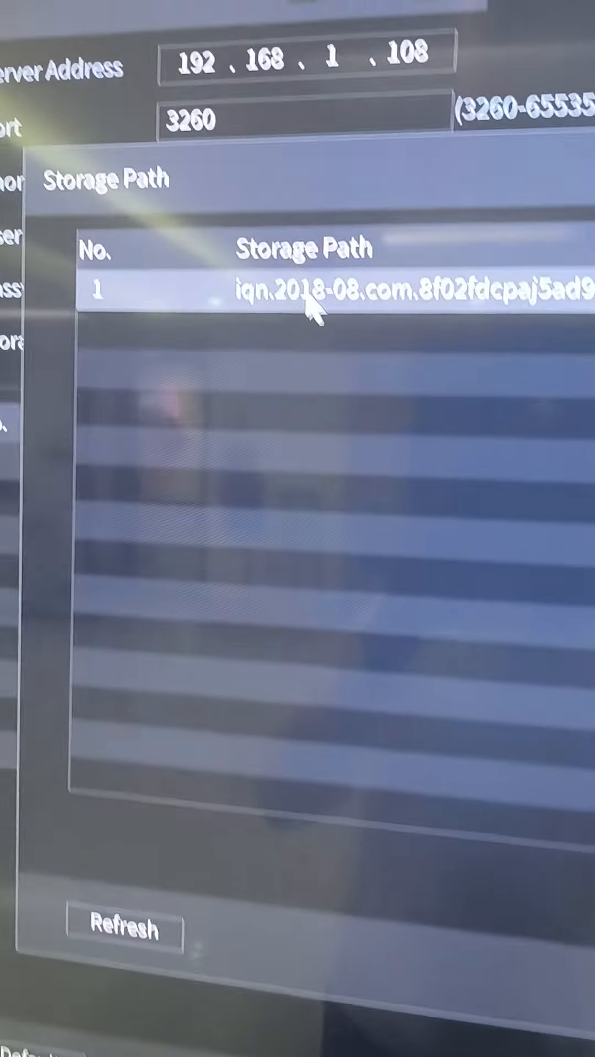